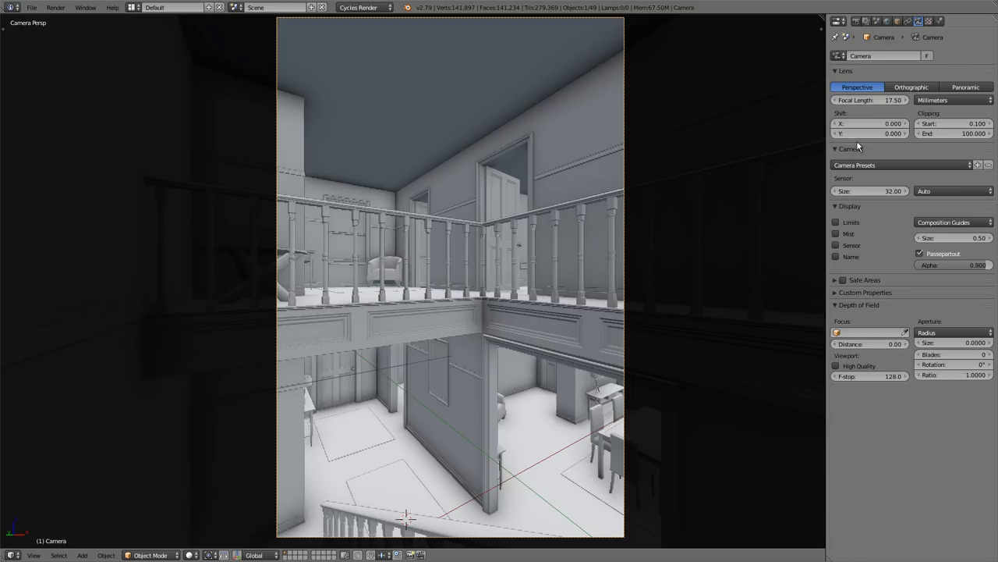
{"action": "mouse_move", "coordinate": [867, 134]}
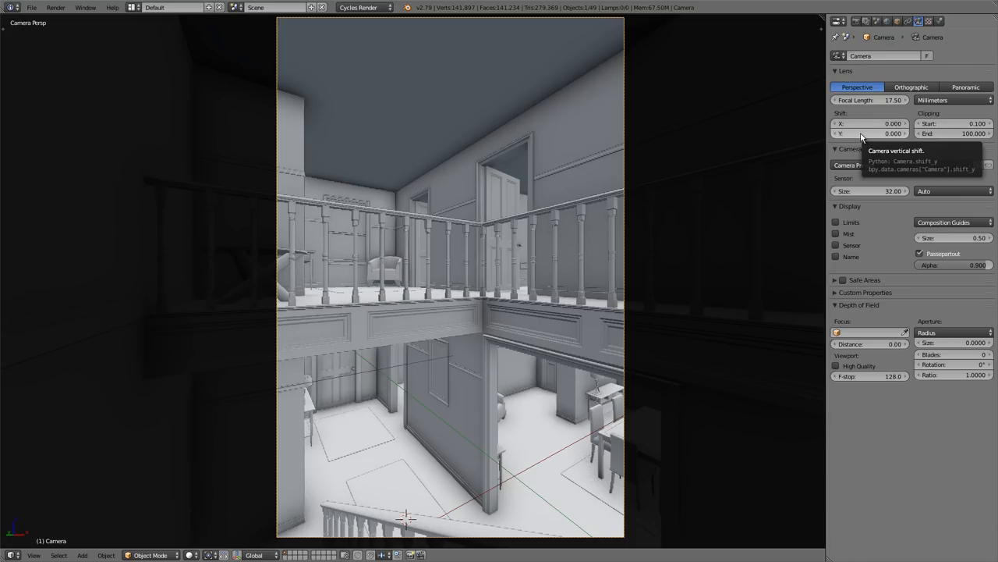
- Set the camera's vertical lens shift (Shift Y) to -0.2, framing the interior lower
{"action": "left_click", "coordinate": [870, 132]}
{"action": "type", "text": "-0.200"}
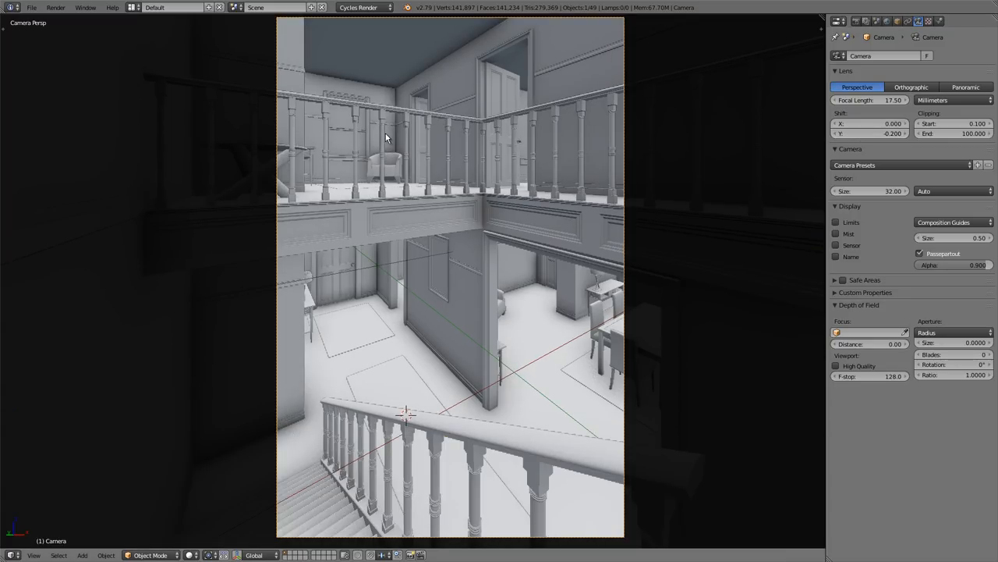
{"action": "mouse_move", "coordinate": [396, 137]}
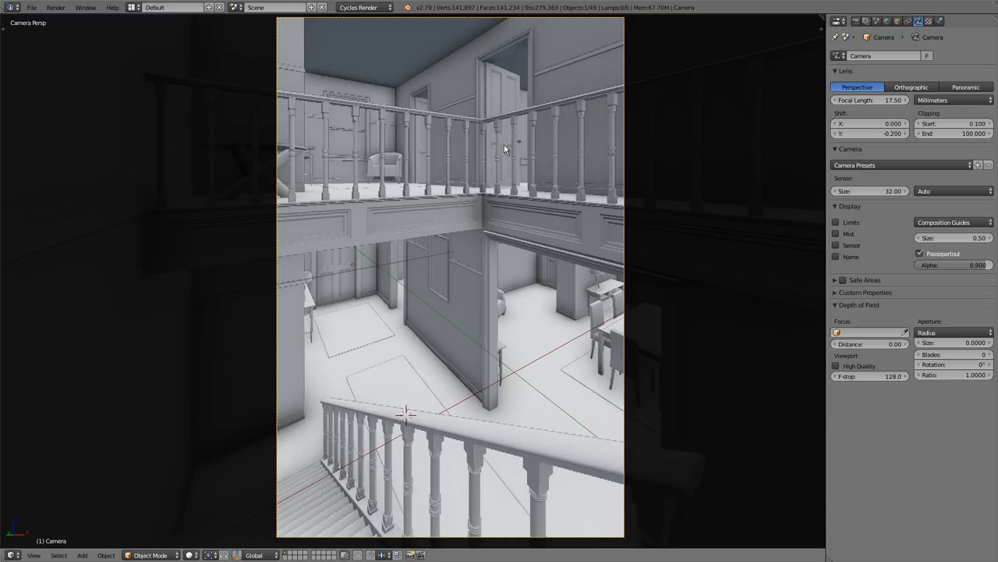
{"action": "mouse_move", "coordinate": [468, 153]}
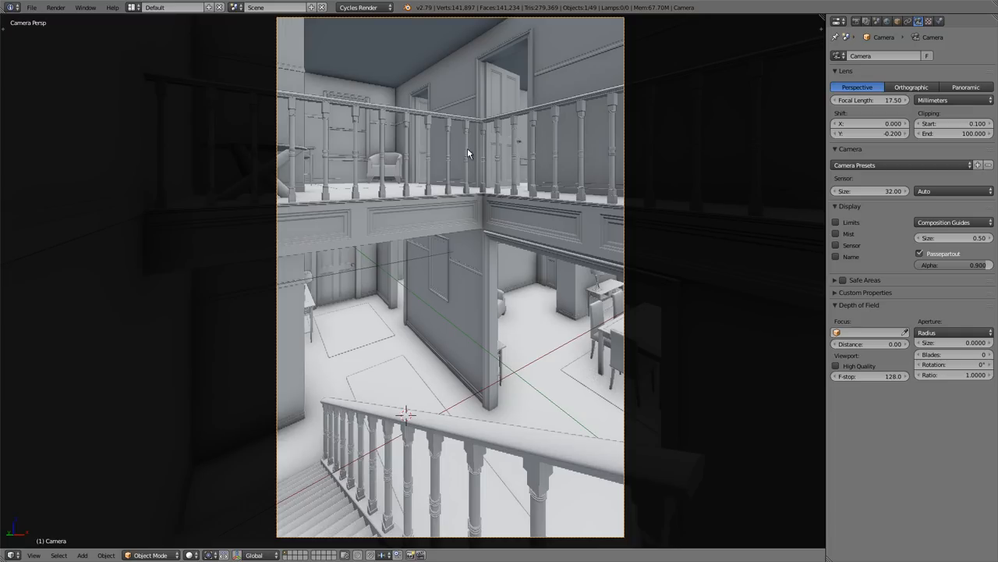
{"action": "mouse_move", "coordinate": [312, 91]}
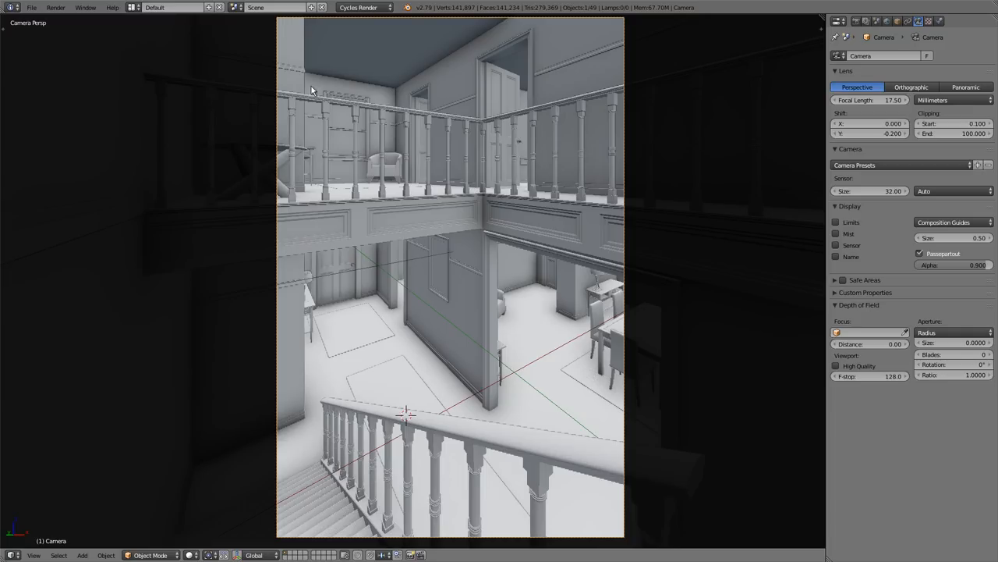